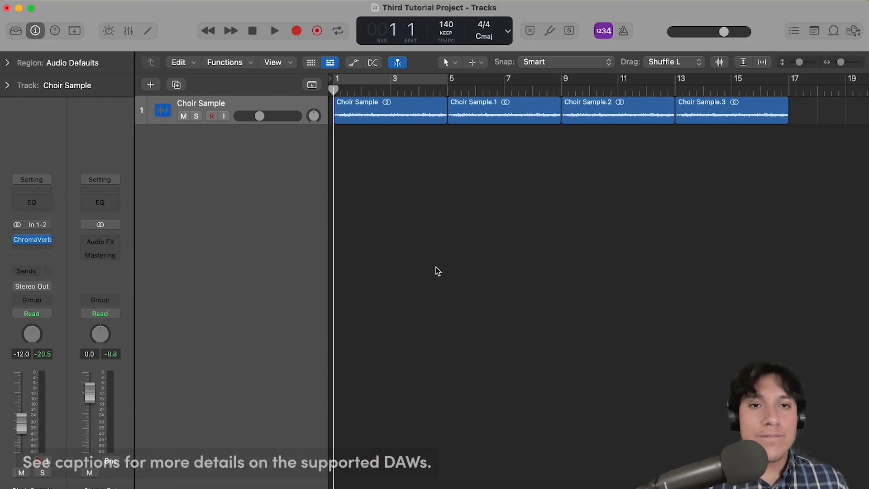
- Start playback of the four Choir Sample regions from the control bar
left_click(273, 30)
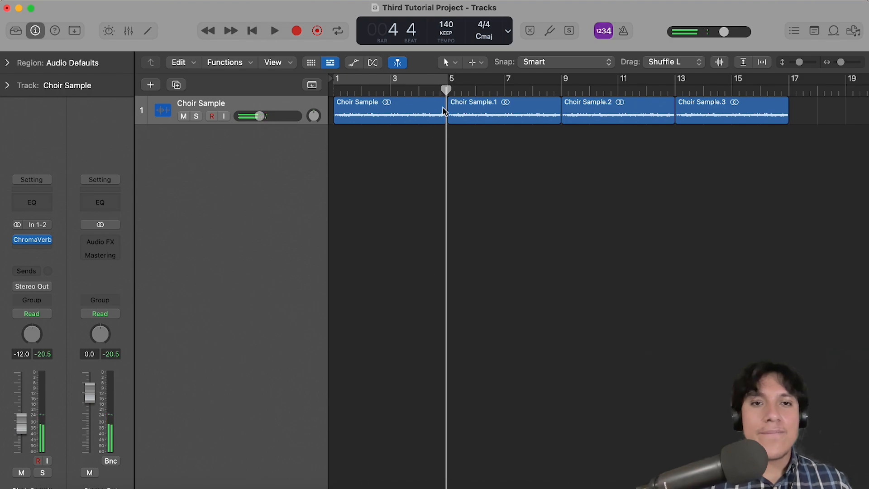
- Add a new software instrument track below Choir Sample and rename it 'Synth'
right_click(230, 166)
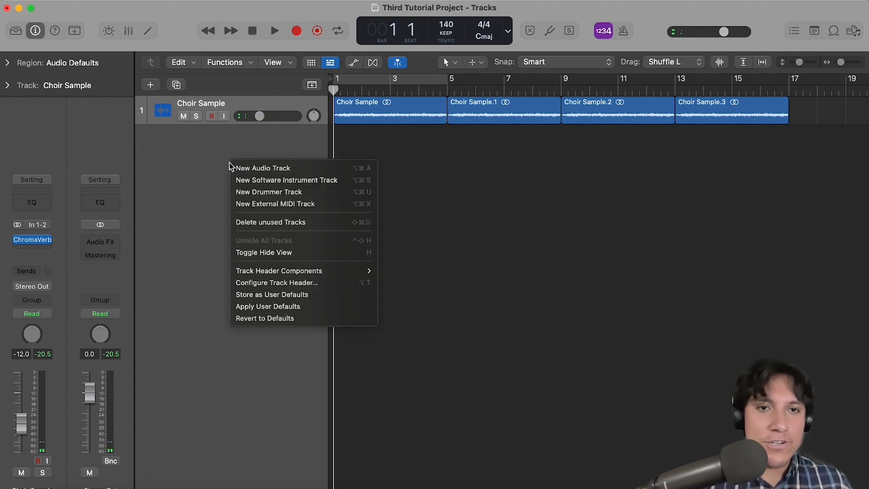
left_click(286, 180)
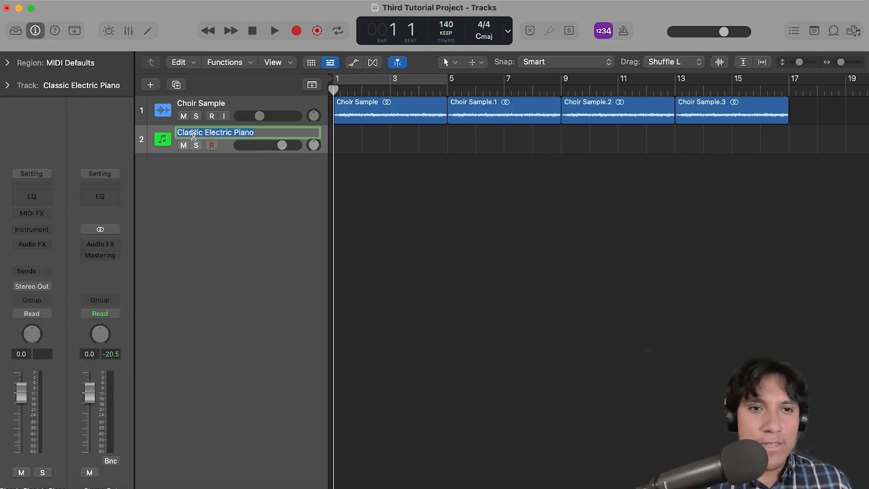
type("Synth V")
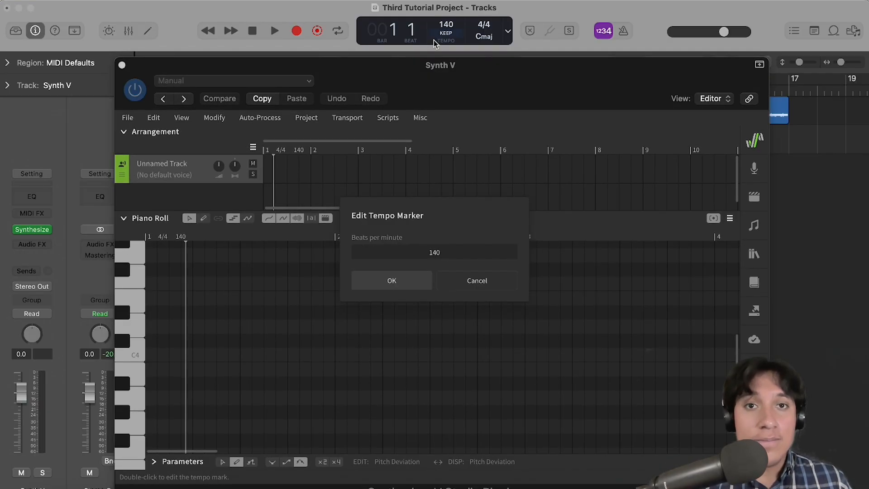
mouse_move(449, 86)
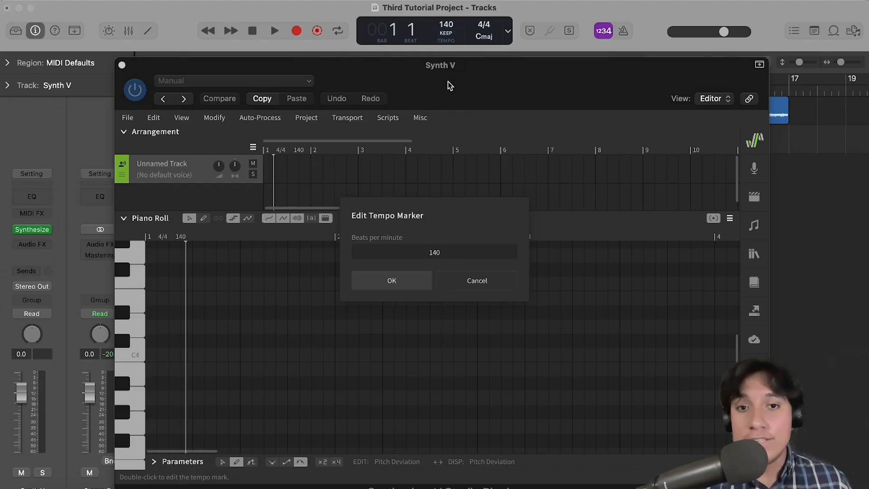
- Confirm the 140 BPM tempo marker and clear the demo notes from the piano roll
left_click(391, 281)
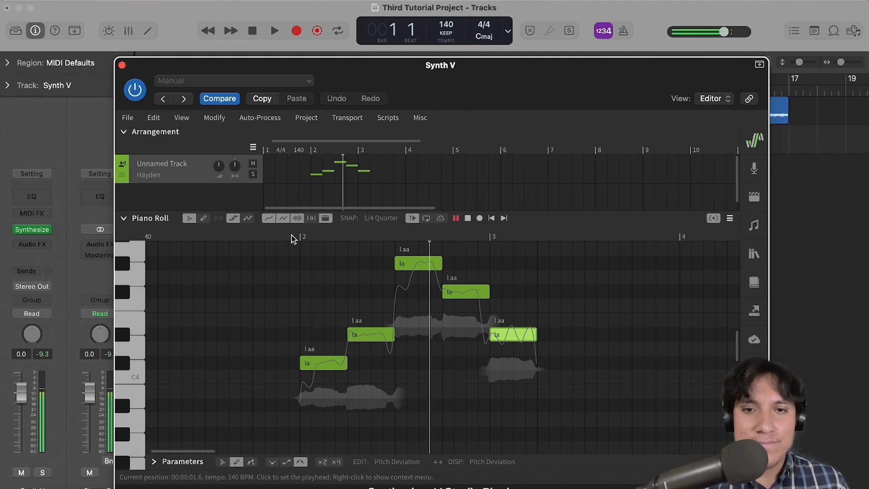
left_click(529, 253)
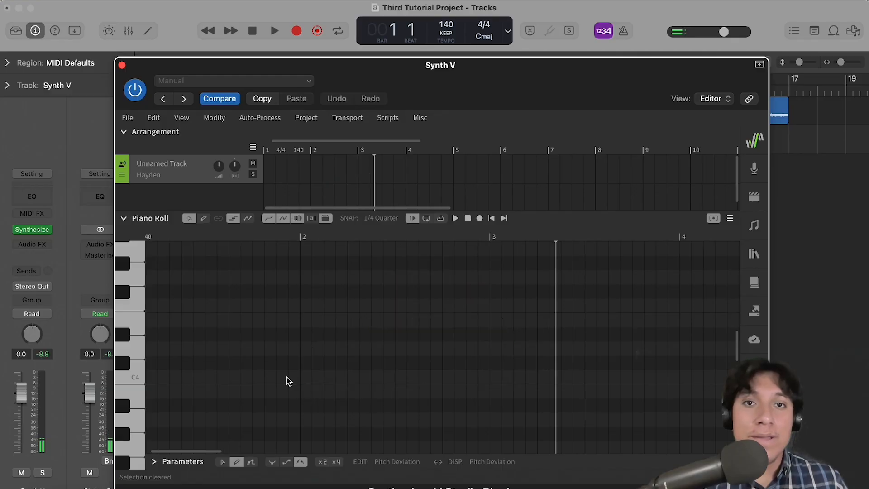
- Import only Track 2 (39 notes) from Melody MIDI File.mid as a new track
left_click(127, 117)
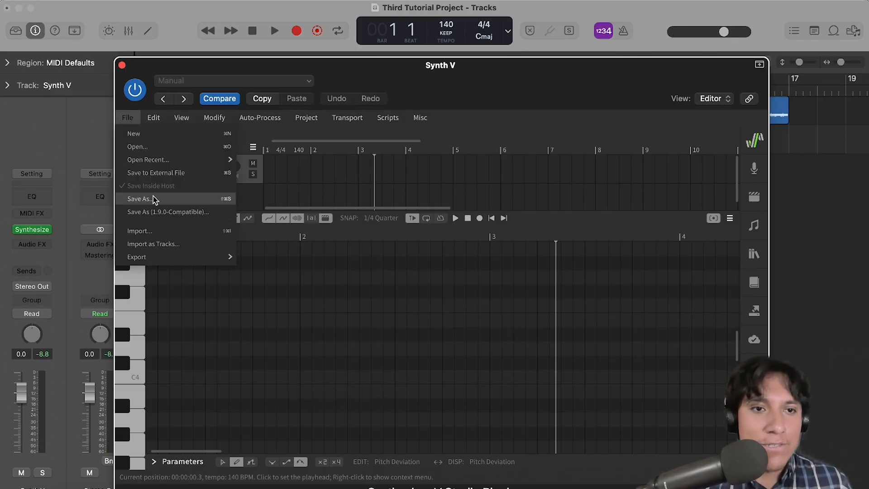
left_click(154, 244)
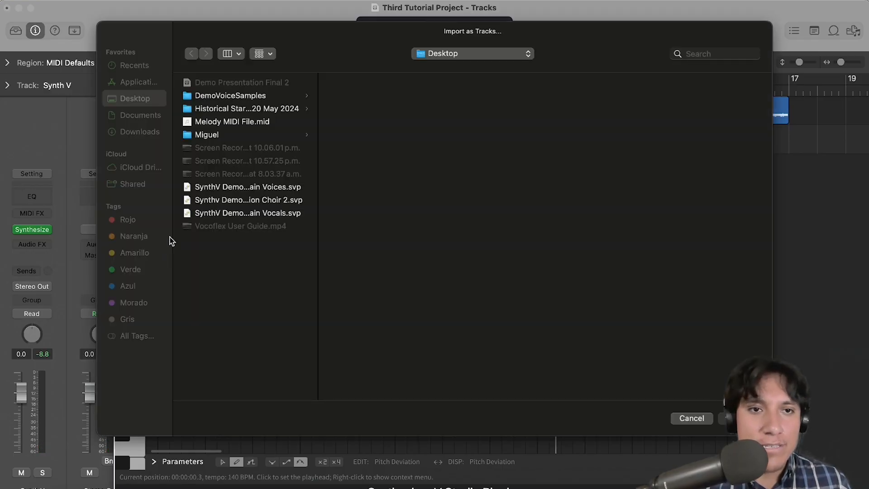
left_click(233, 121)
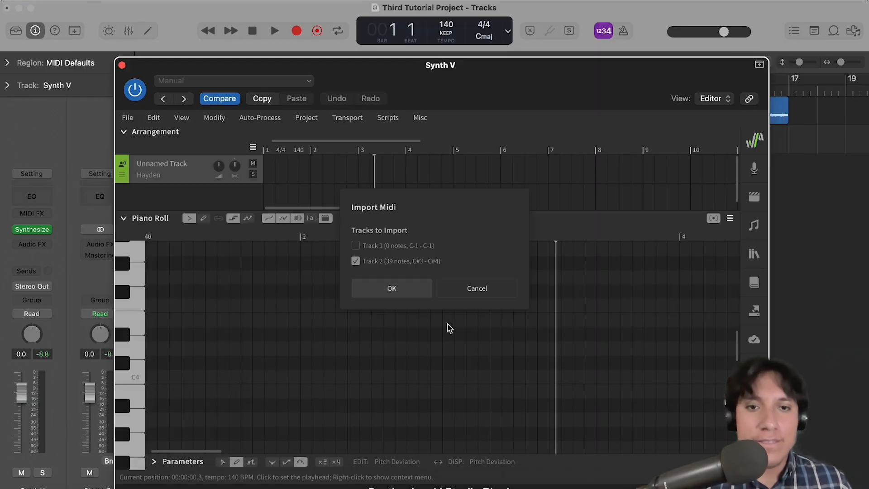
left_click(391, 288)
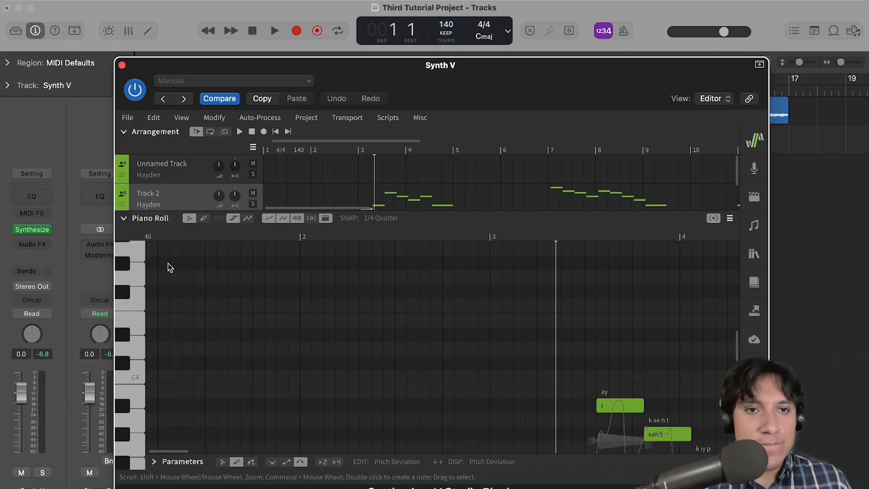
right_click(163, 166)
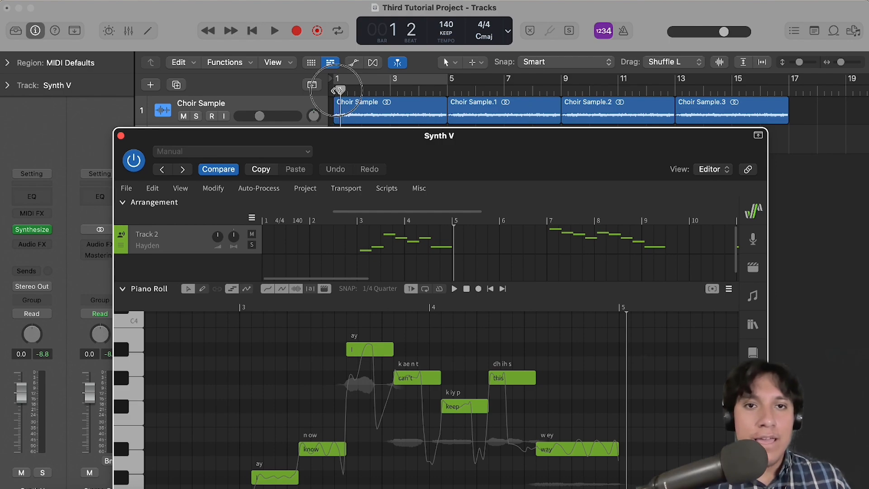
- Return the playhead to the project start with the Synth V window open
left_click(274, 30)
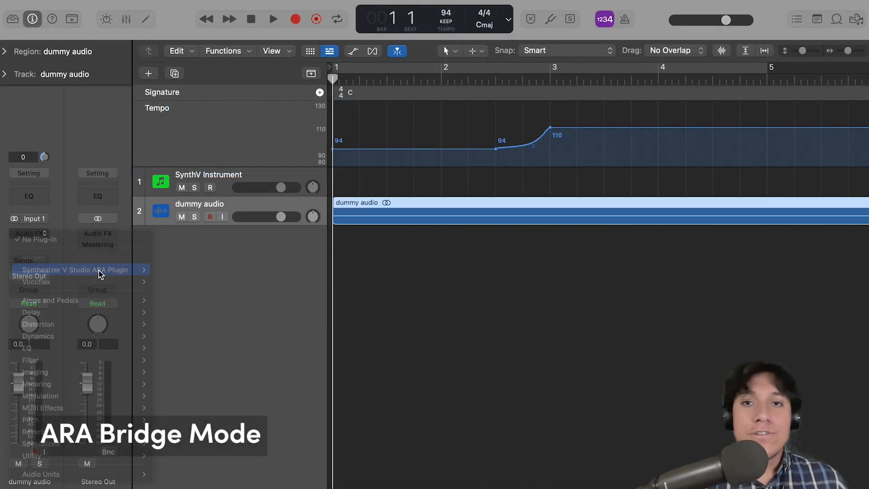
- Insert the Synthesizer V Studio ARA Plugin on the dummy audio track's Audio FX slot
left_click(75, 270)
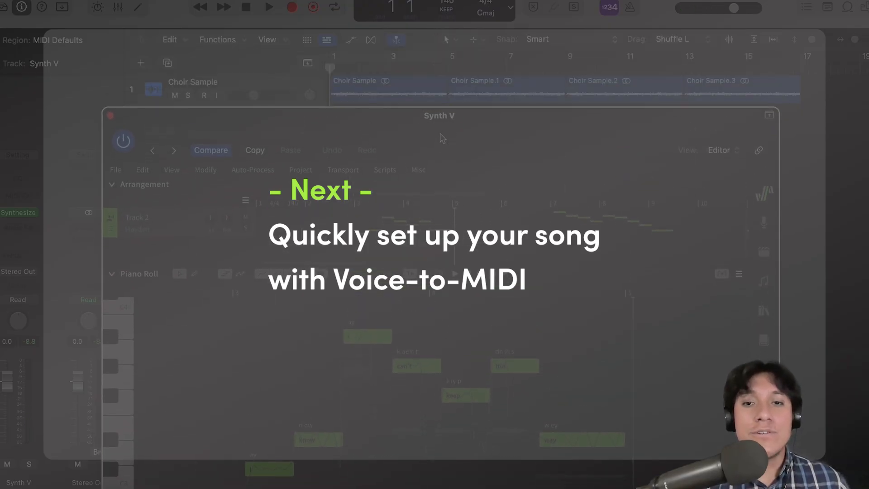
- Play the project to hear the Choir Sample alongside the Synth V lyric melody
left_click(269, 7)
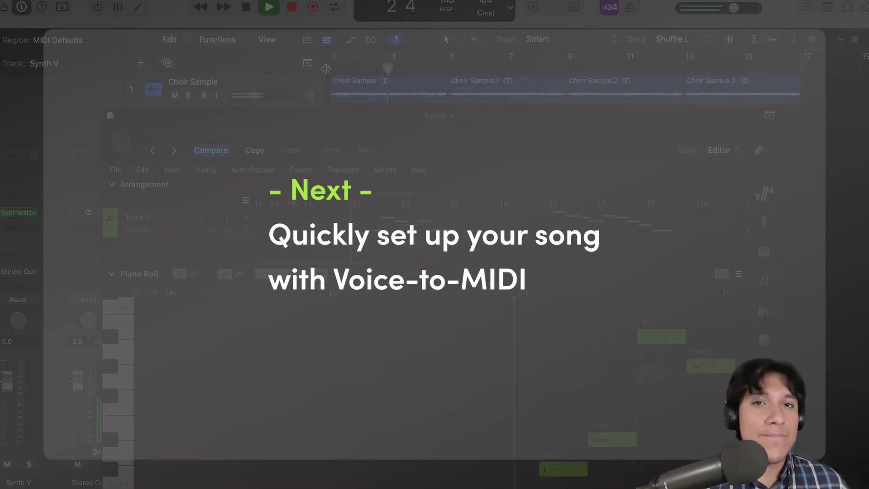